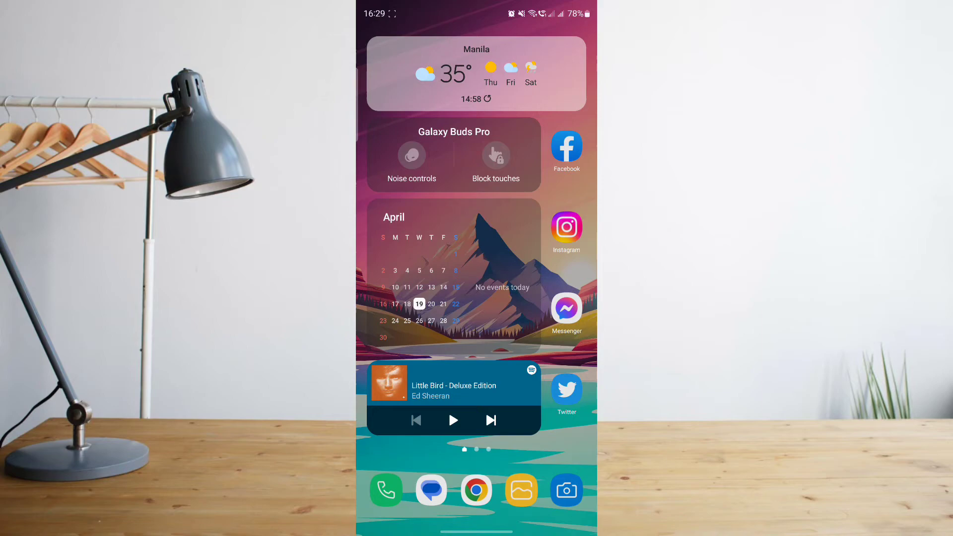
Step: Launch the Phone app from the dock and switch to the Recents call list
click(385, 490)
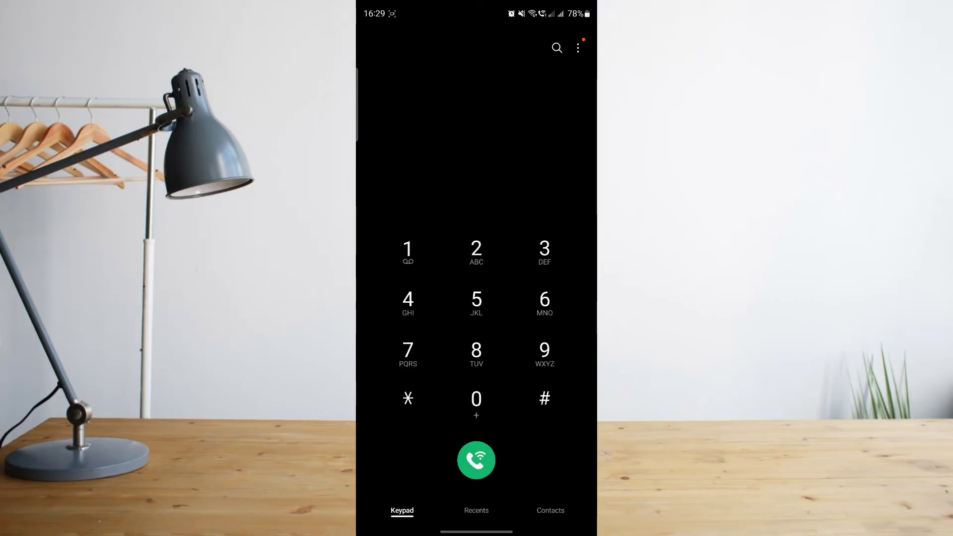
click(476, 510)
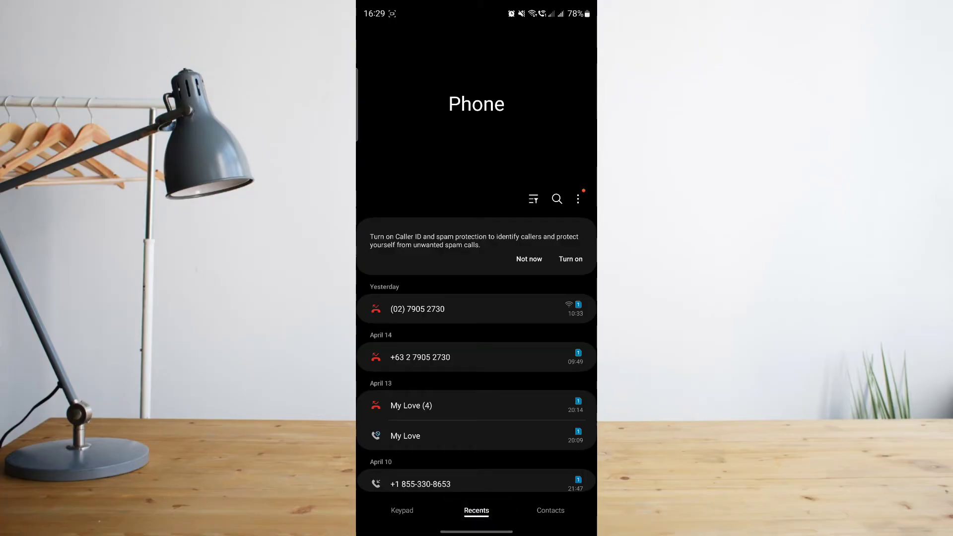
Step: Scroll down the Recents list toward older calls from 2022
scroll(up, 3)
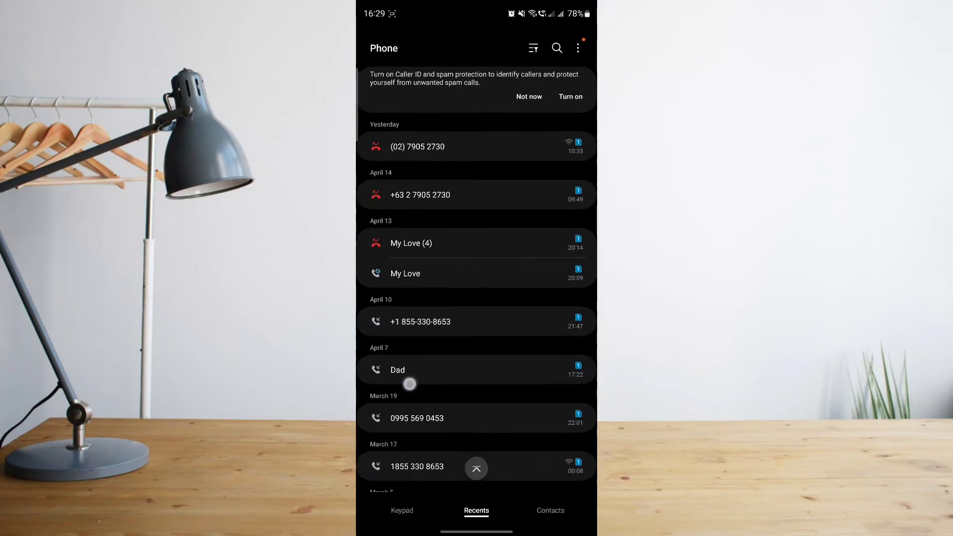
scroll(down, 3)
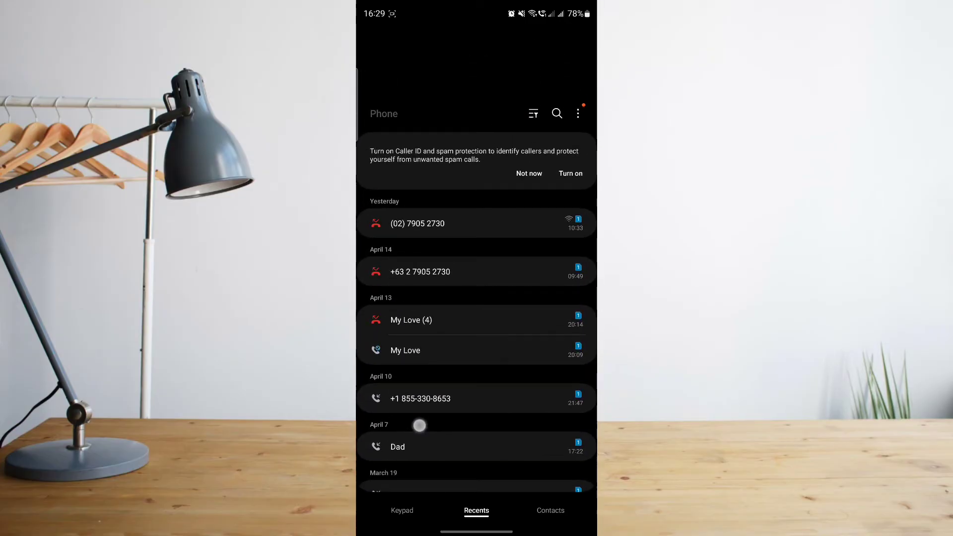
scroll(down, 3)
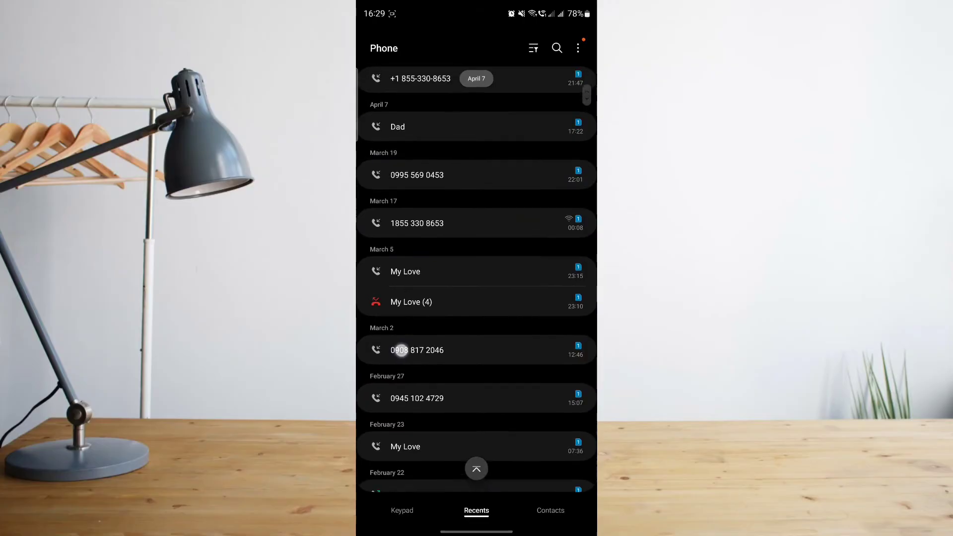
scroll(down, 3)
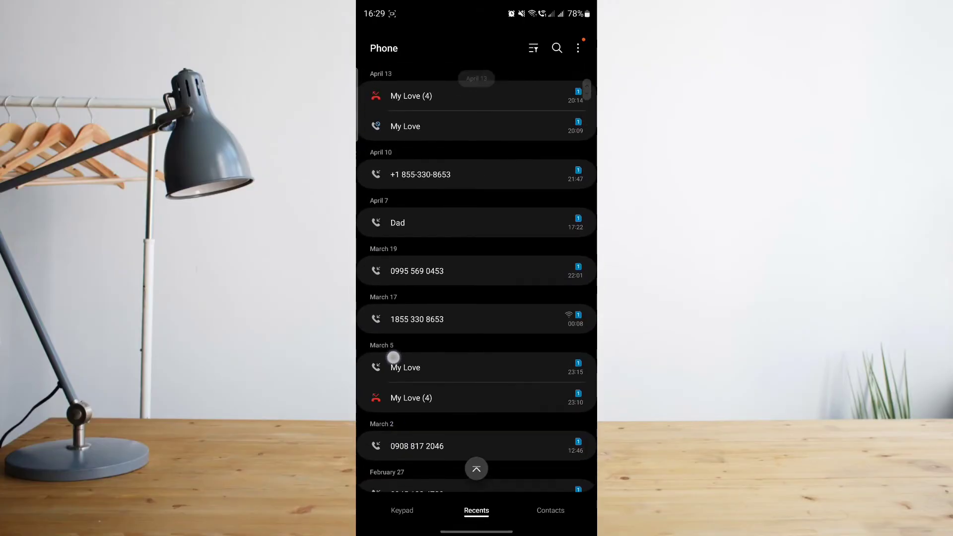
scroll(down, 3)
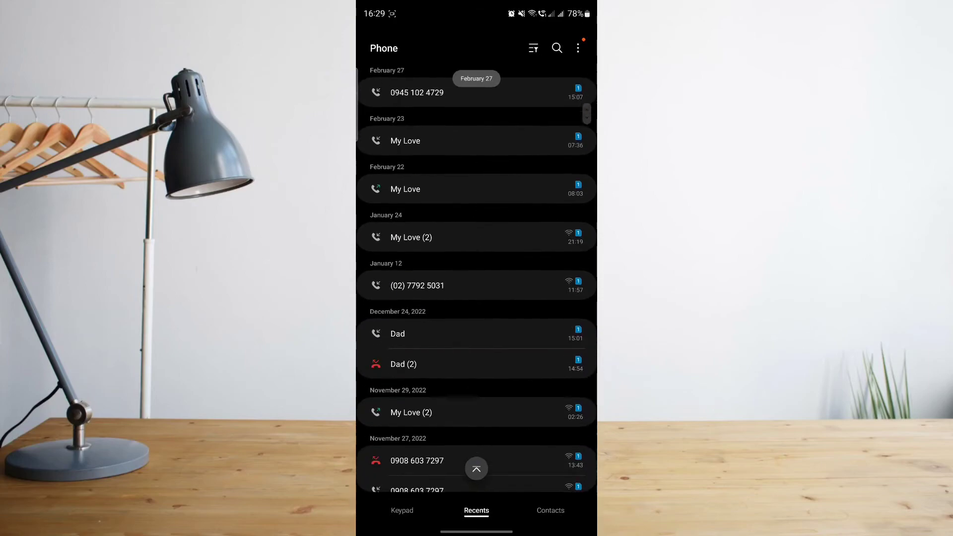
scroll(down, 3)
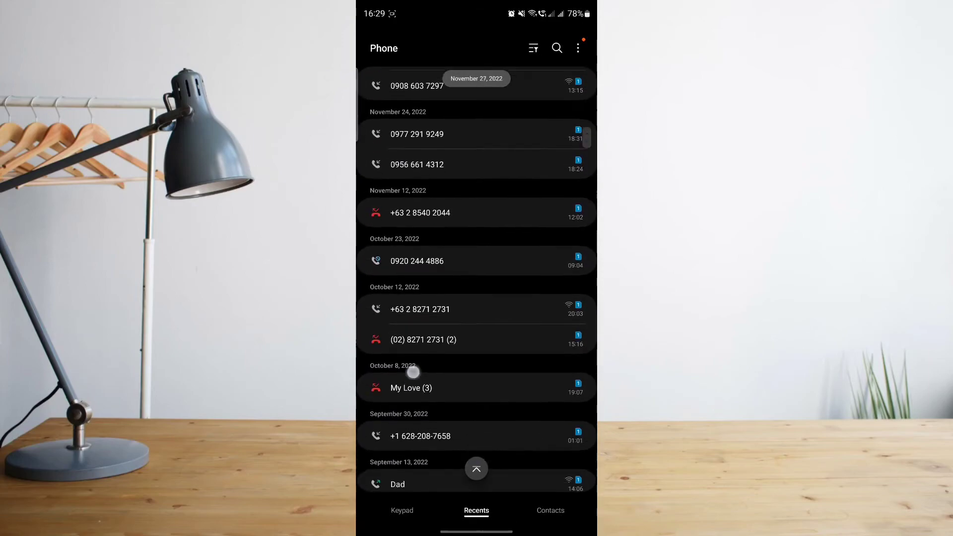
scroll(down, 3)
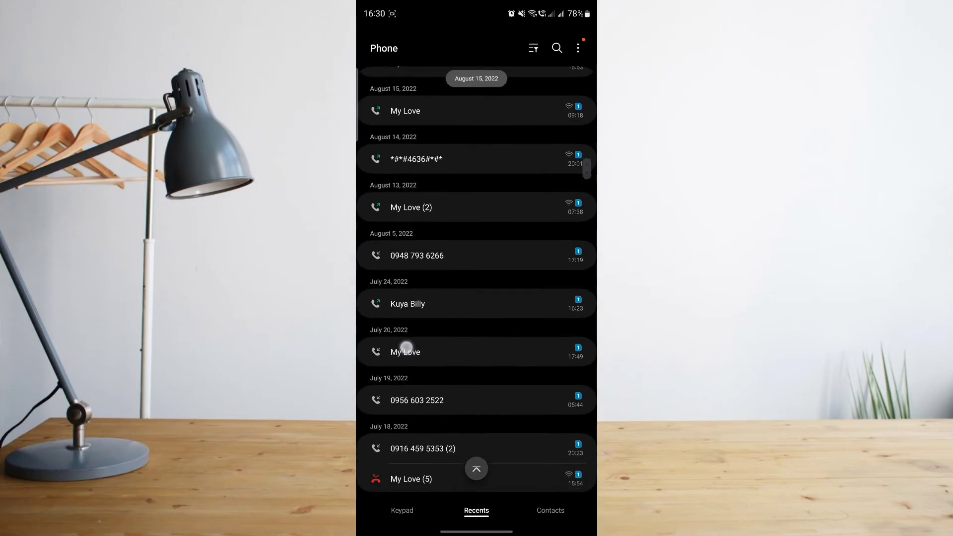
Step: Continue scrolling through the history to the November 2022 entries
scroll(up, 3)
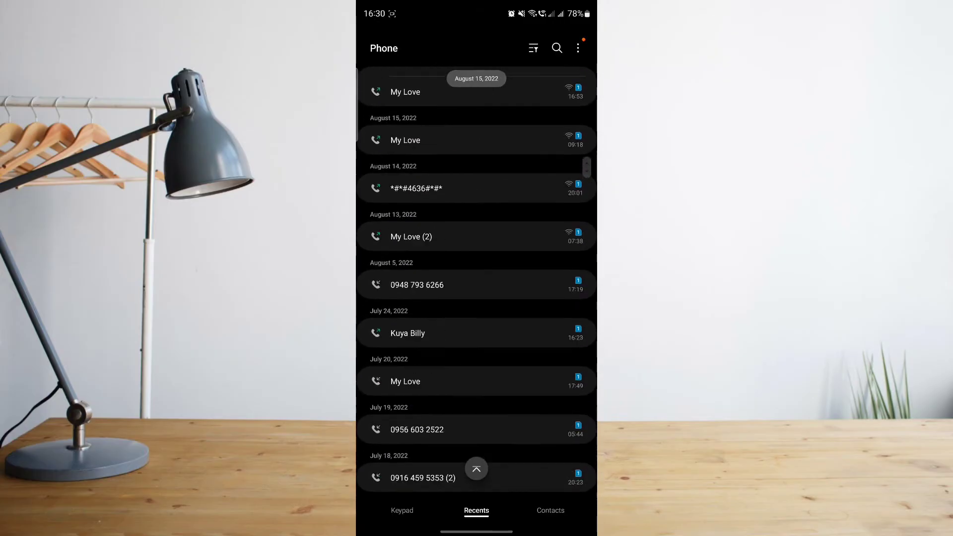
scroll(down, 3)
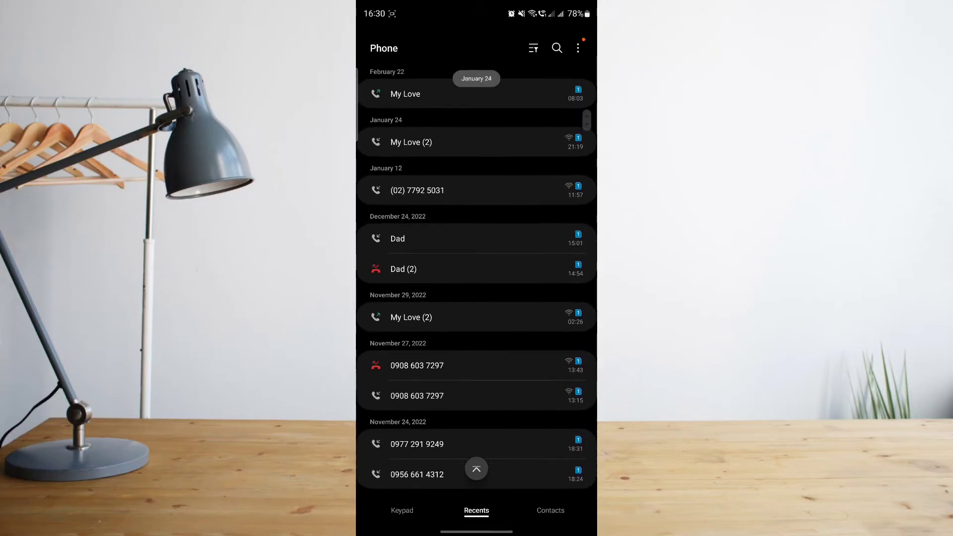
scroll(down, 3)
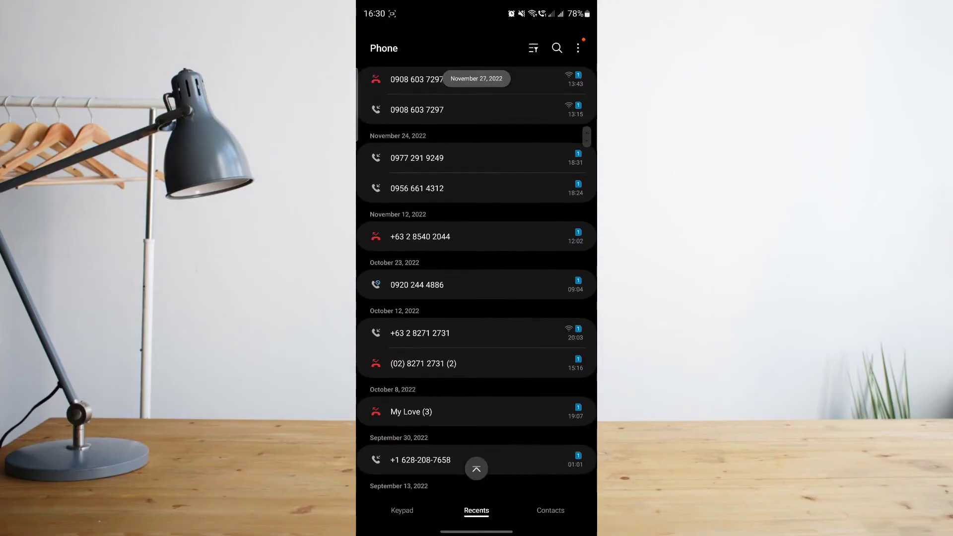
scroll(down, 3)
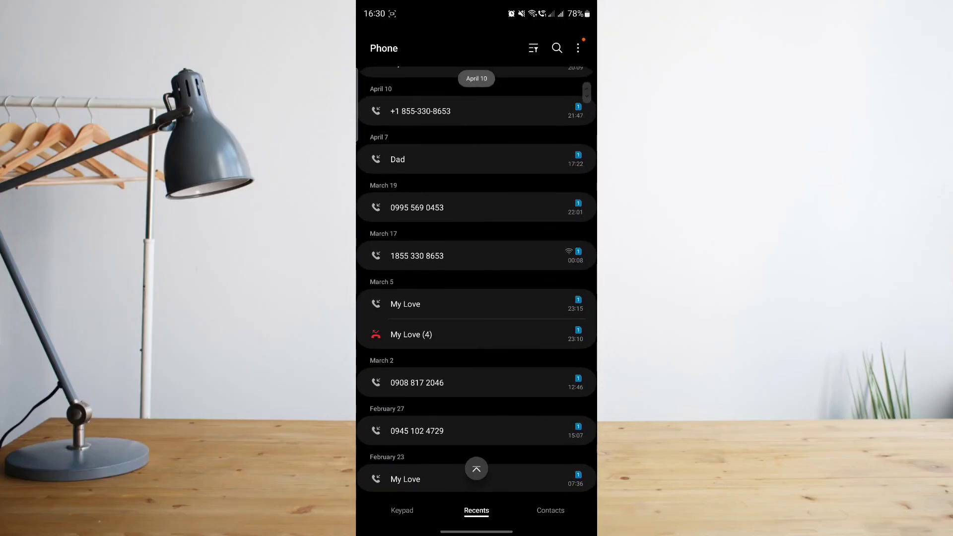
scroll(down, 3)
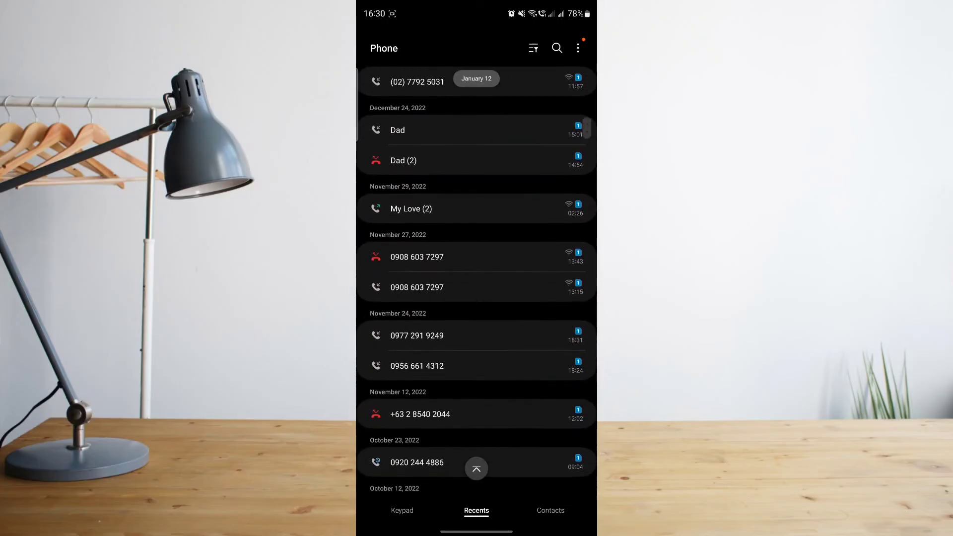
scroll(down, 3)
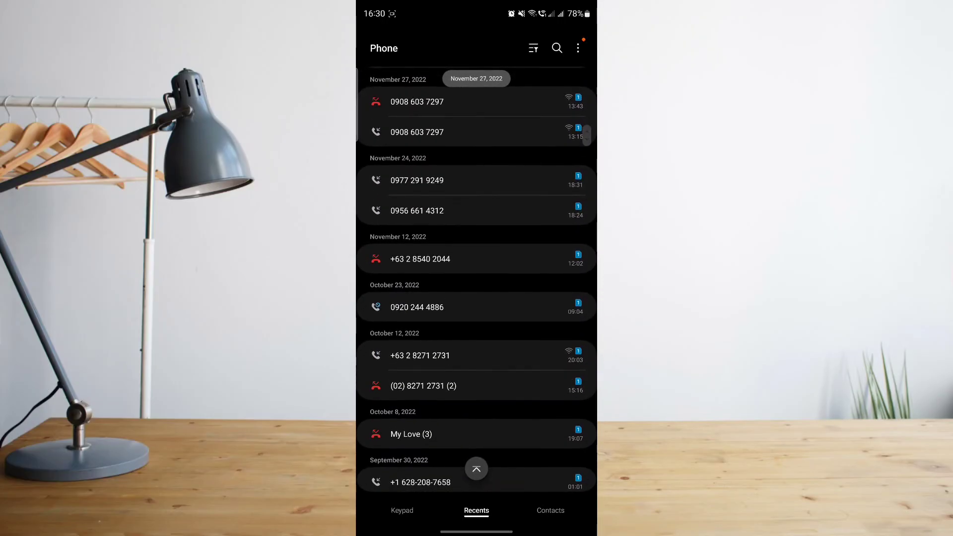